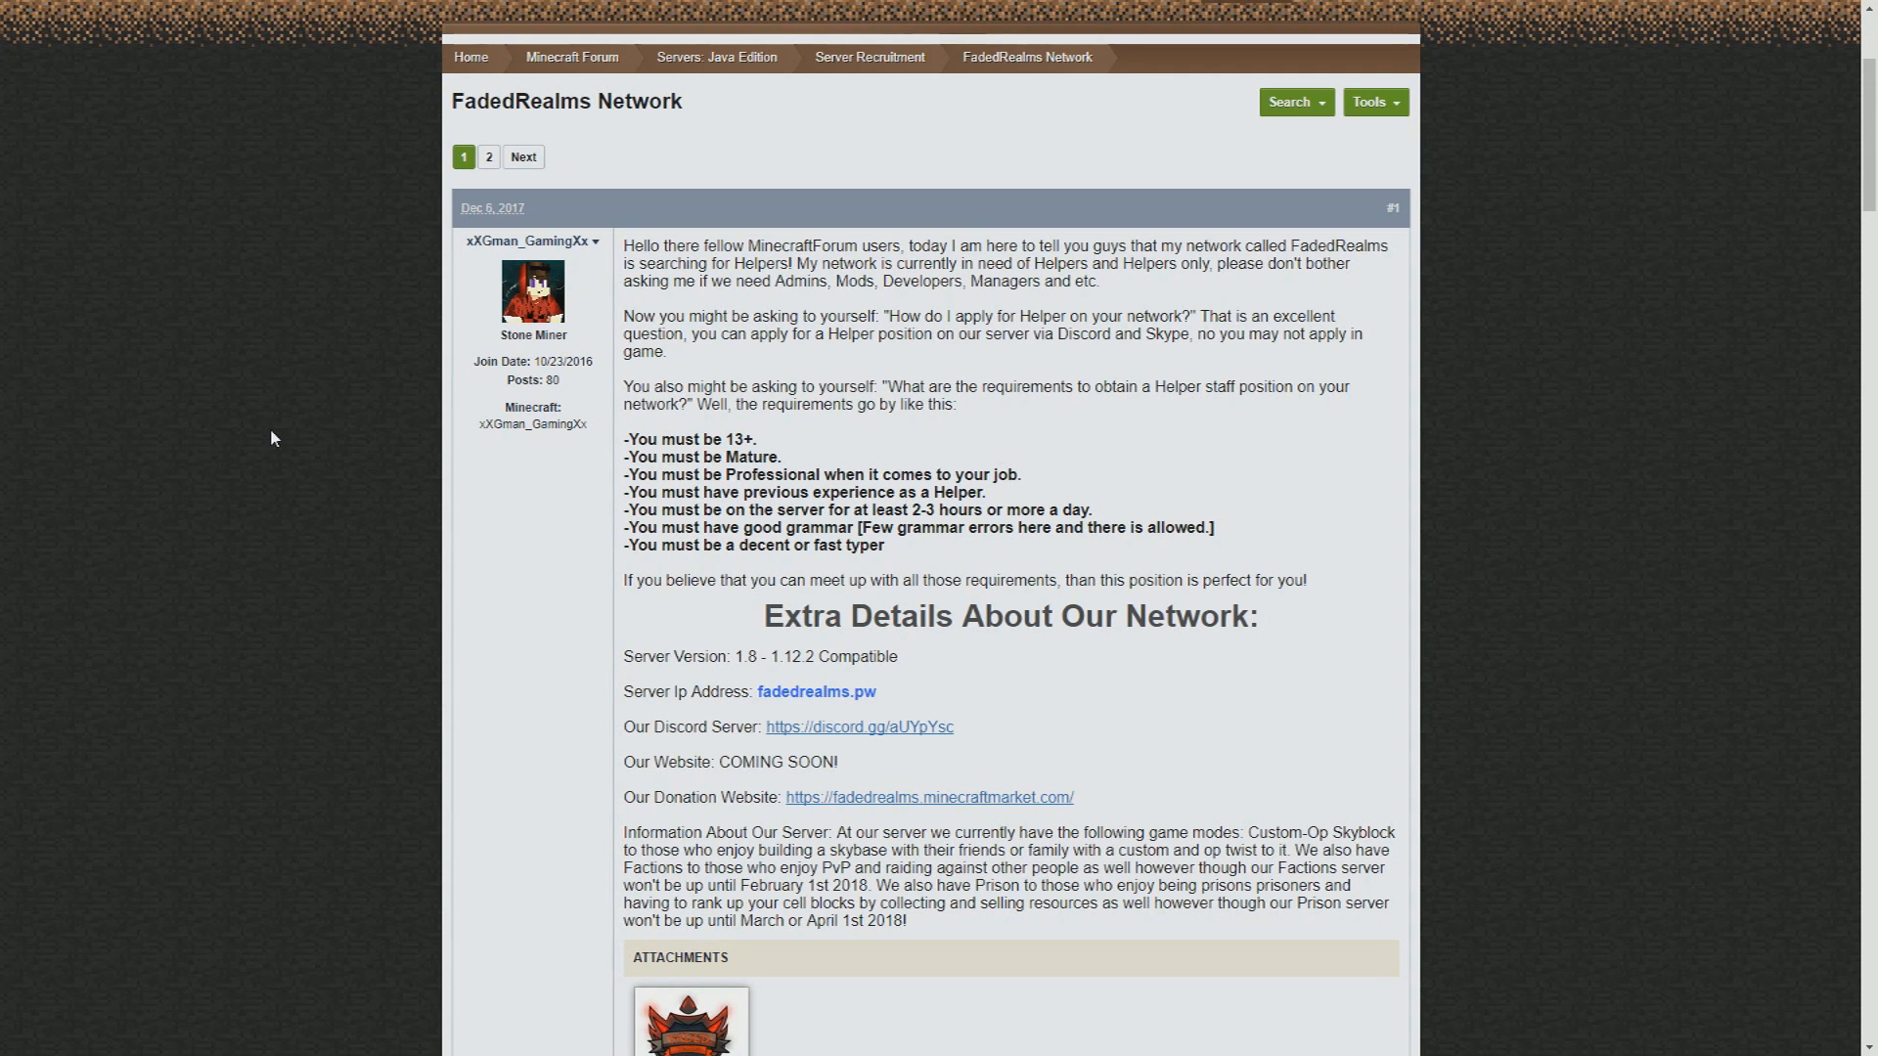
pyautogui.scroll(-3)
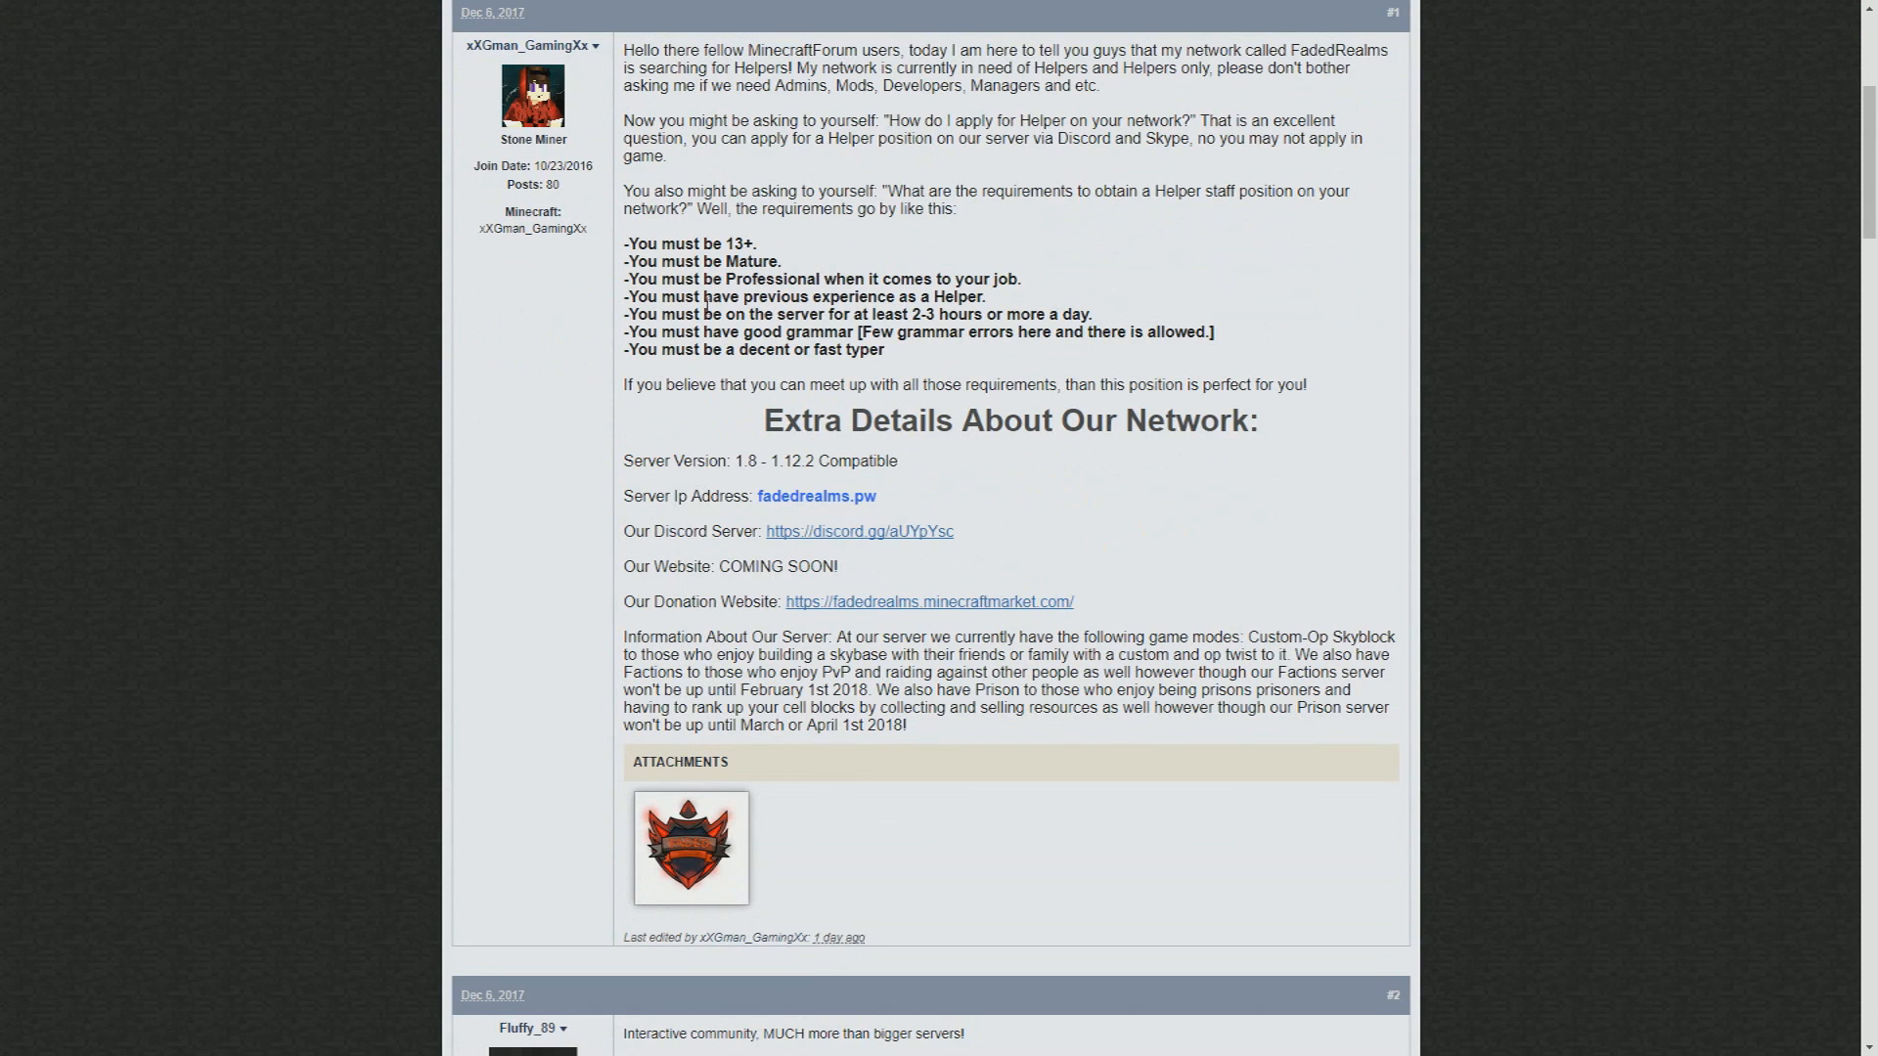
pyautogui.moveTo(690, 423)
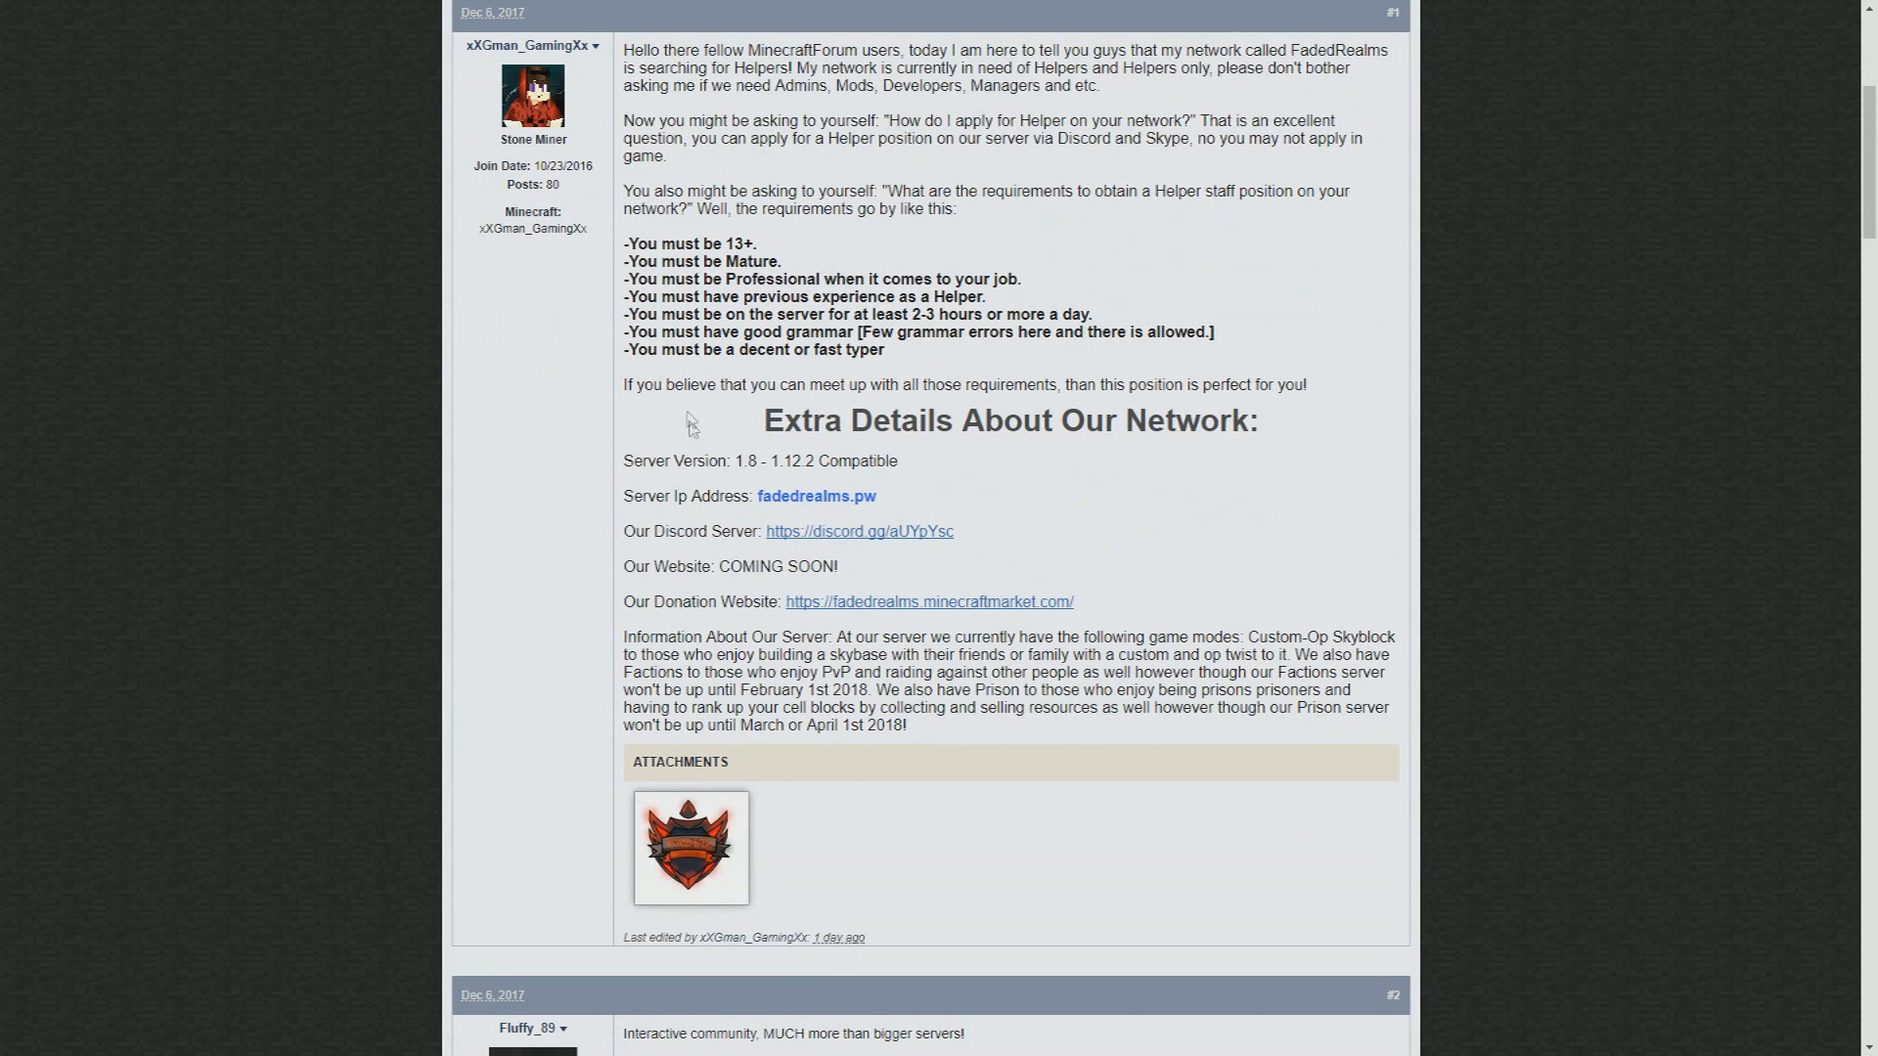